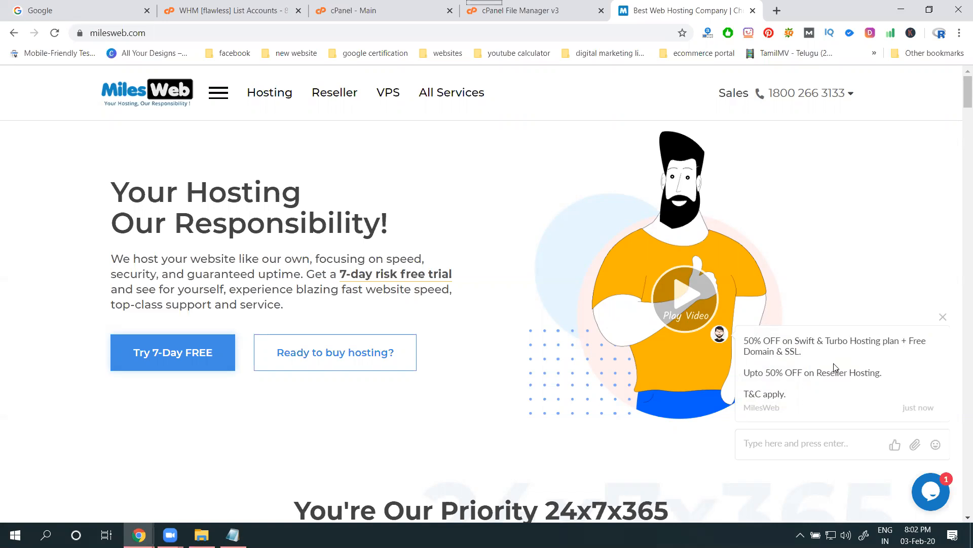
# Step: From the Reseller menu, launch cPanel Reseller Hosting and Unlimited Linux Reseller in new tabs and browse the plans
pyautogui.click(217, 92)
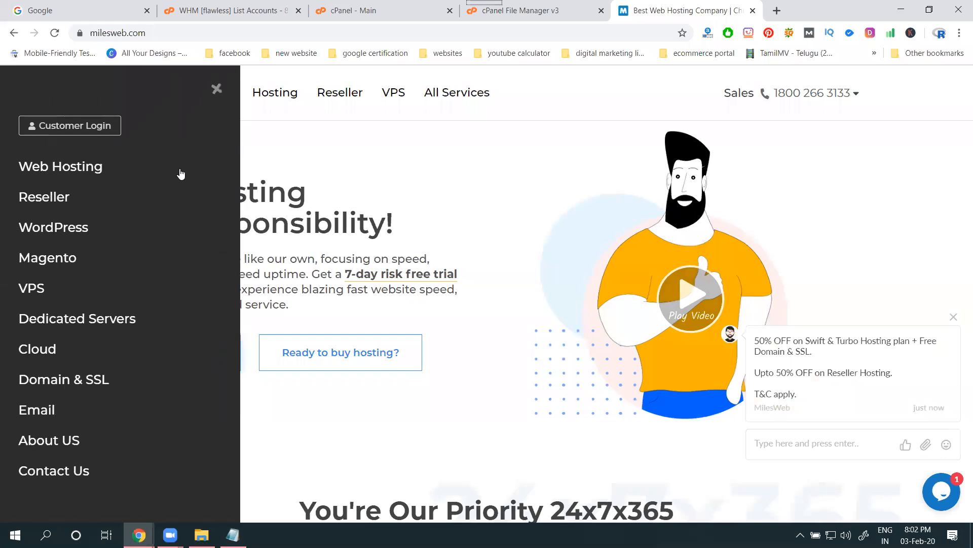
pyautogui.click(43, 196)
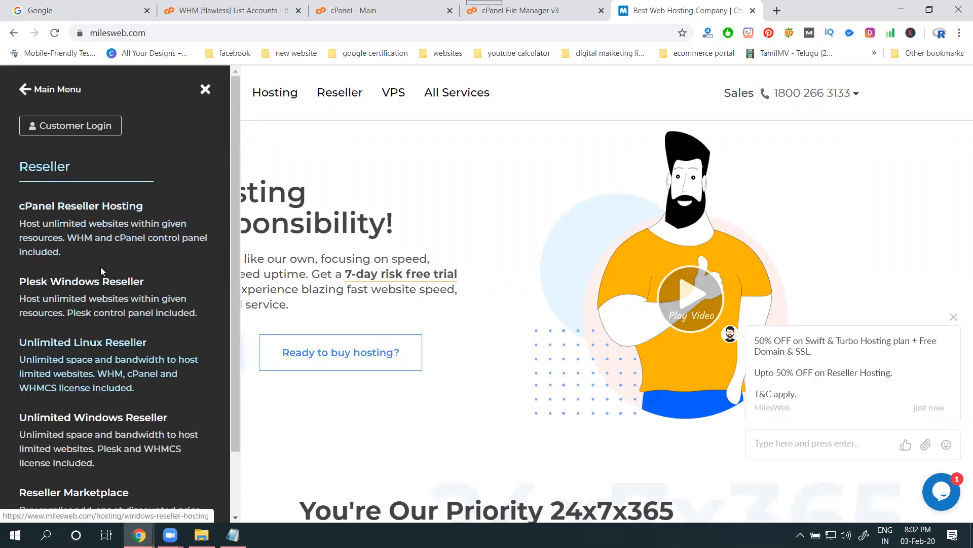
pyautogui.click(82, 342)
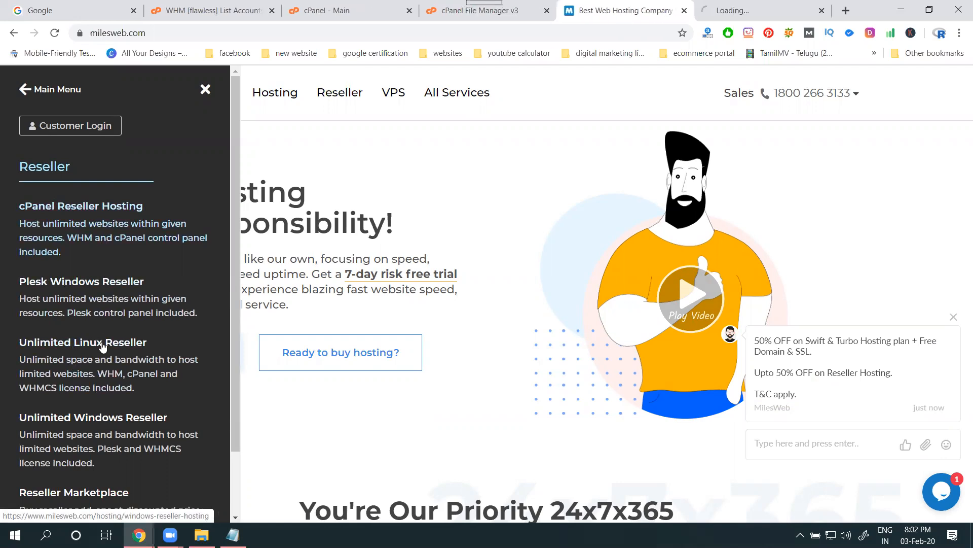
pyautogui.click(82, 342)
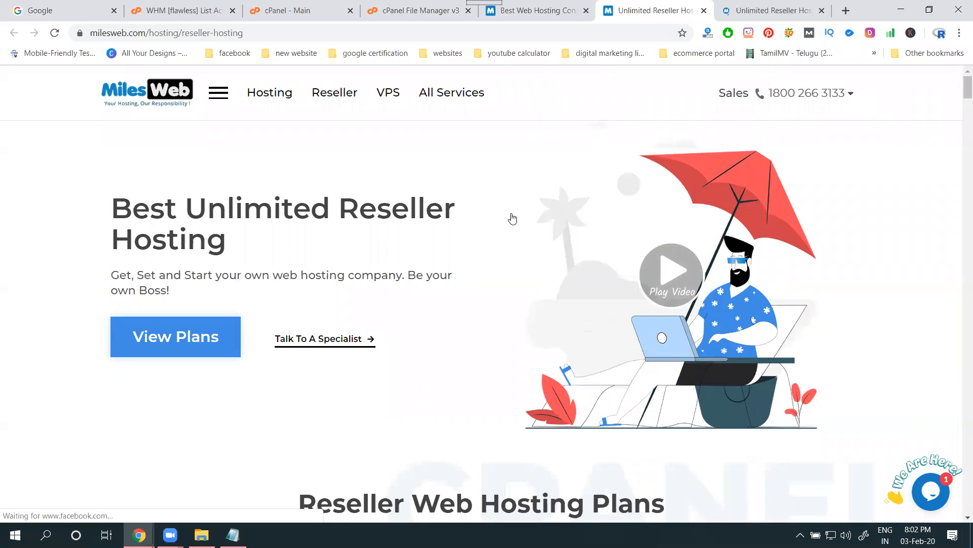
pyautogui.scroll(-3)
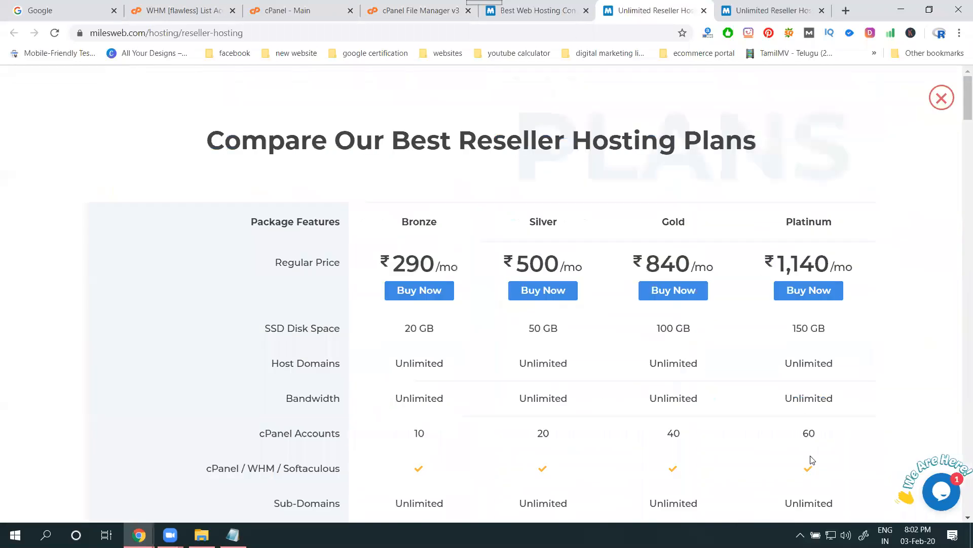
pyautogui.scroll(-3)
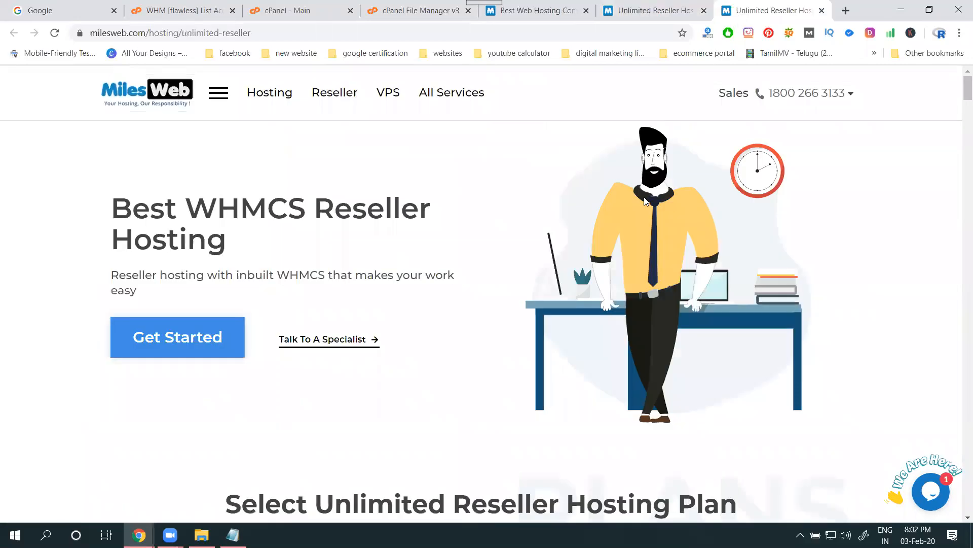
# Step: View the full Linux reseller plan comparison (Pluto, Mars, Jupiter) and check the Addon Domains row
pyautogui.scroll(-3)
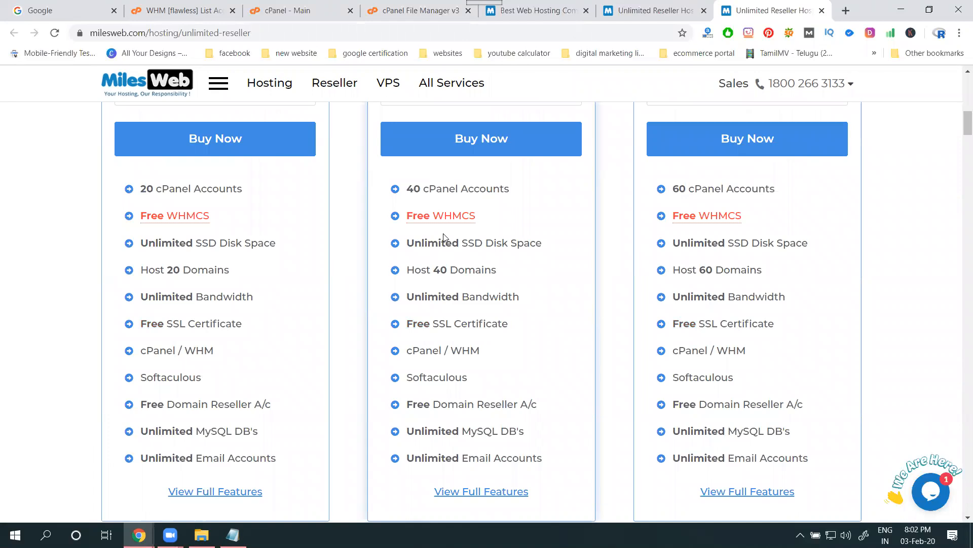
pyautogui.scroll(-3)
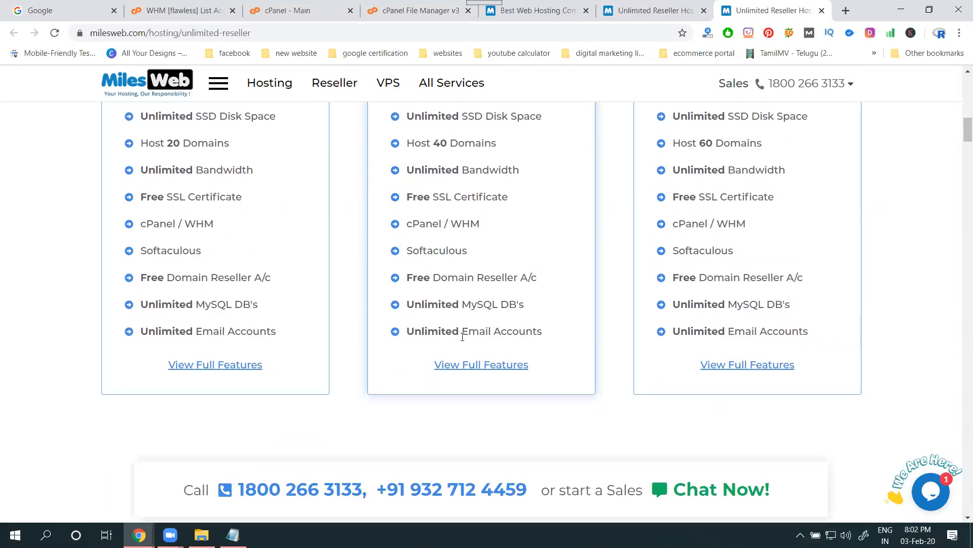
pyautogui.click(480, 364)
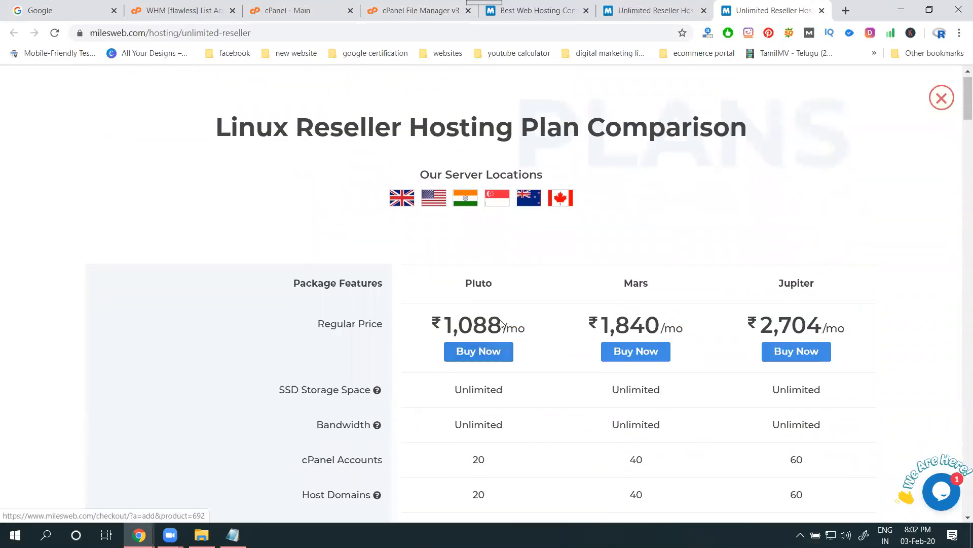
pyautogui.scroll(-3)
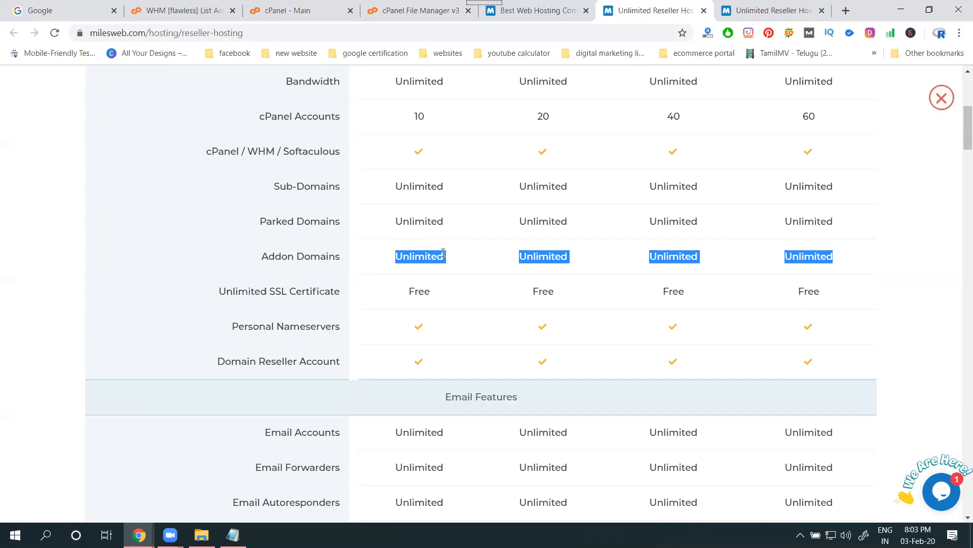
pyautogui.moveTo(176, 99)
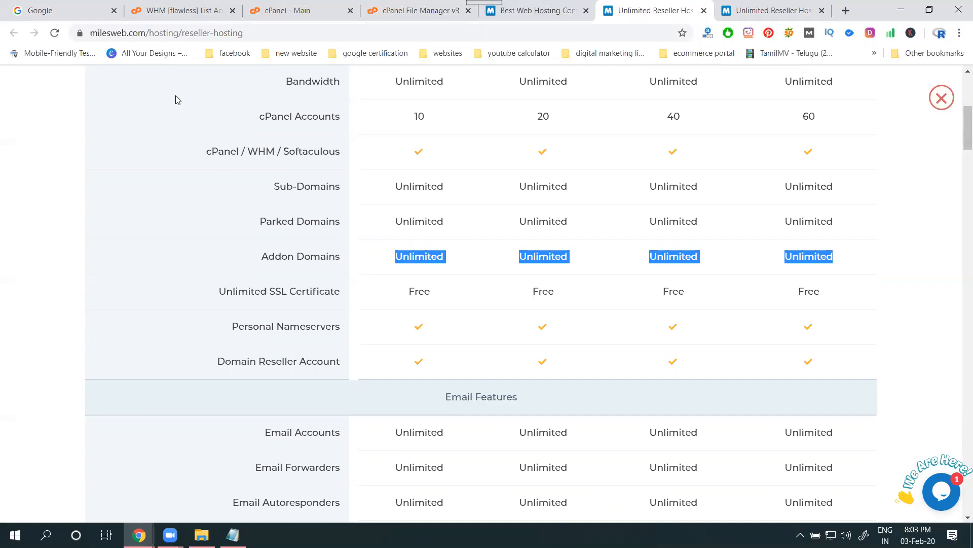
# Step: Return to the WHM account list and go to Modify an Account under Account Functions
pyautogui.click(179, 10)
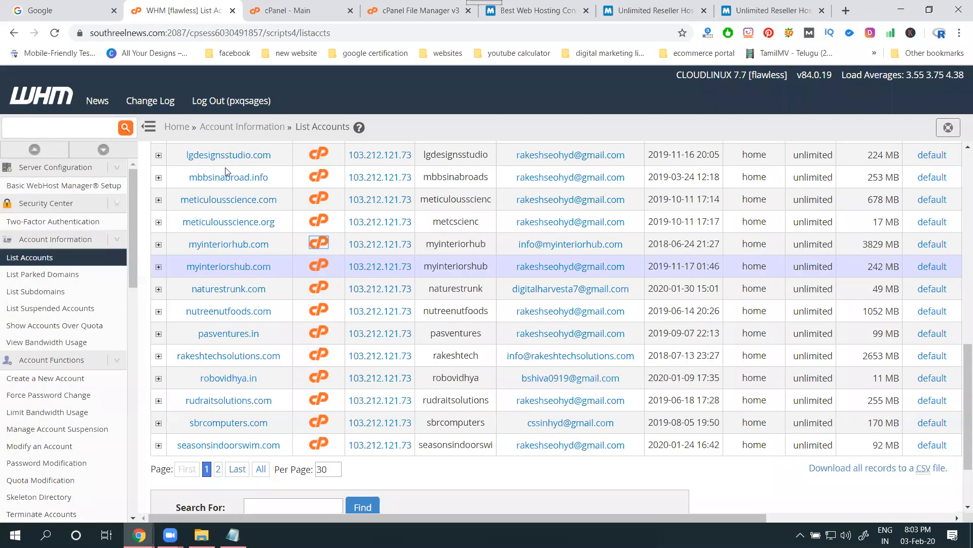
pyautogui.scroll(3)
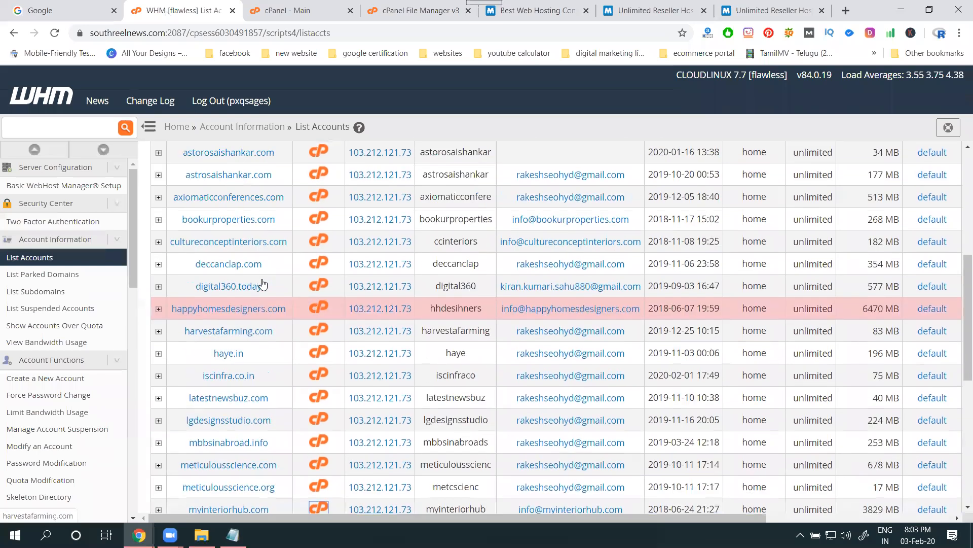
pyautogui.scroll(-3)
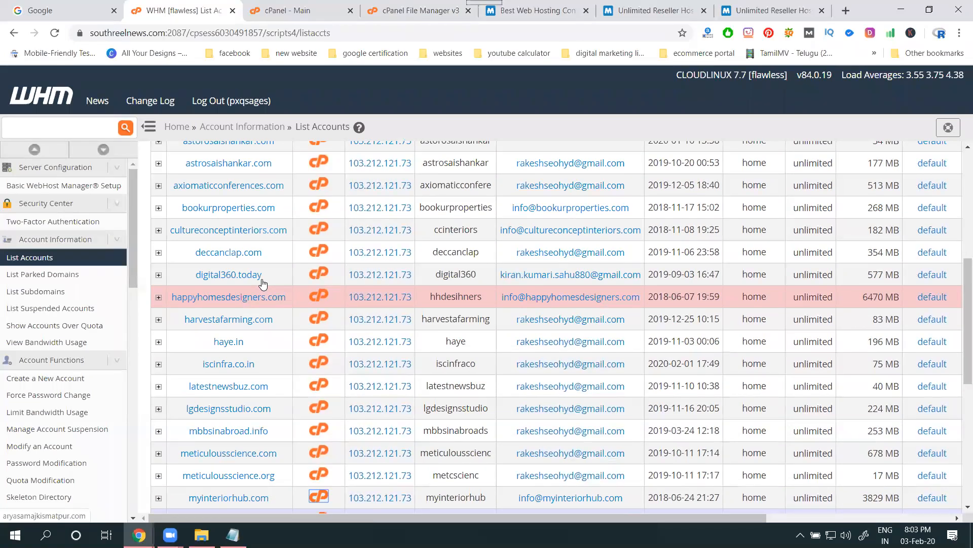
pyautogui.moveTo(228, 275)
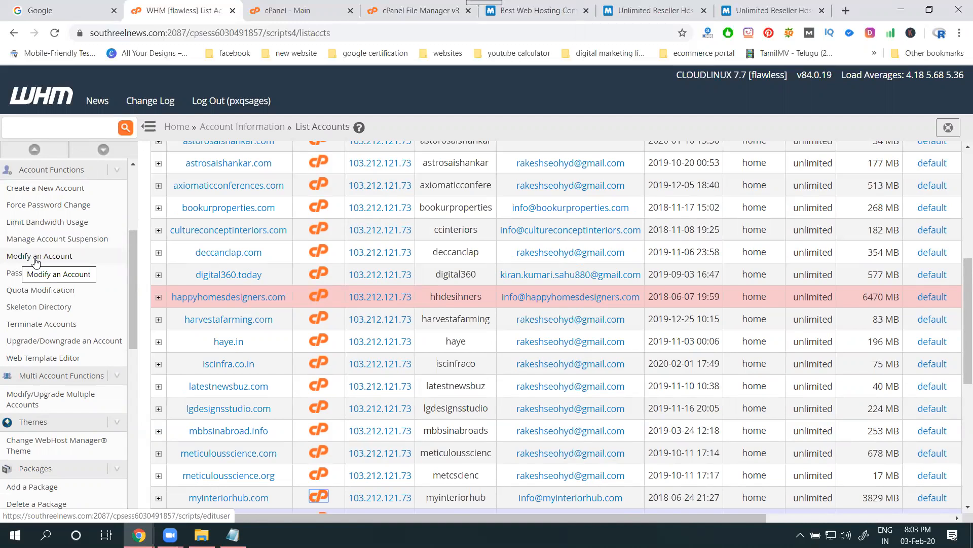
pyautogui.click(40, 255)
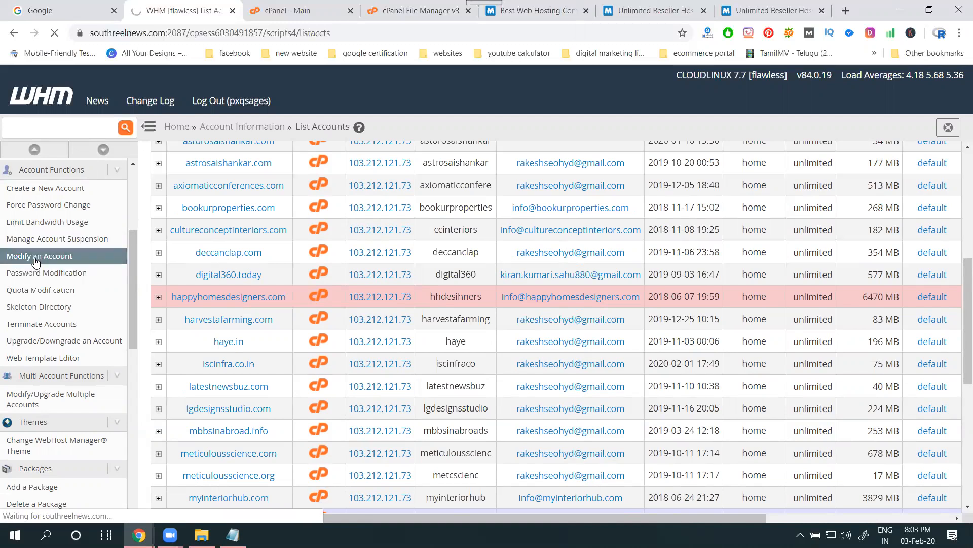
# Step: Select the account's radio button in the Modify an Account list and submit Modify
pyautogui.click(39, 256)
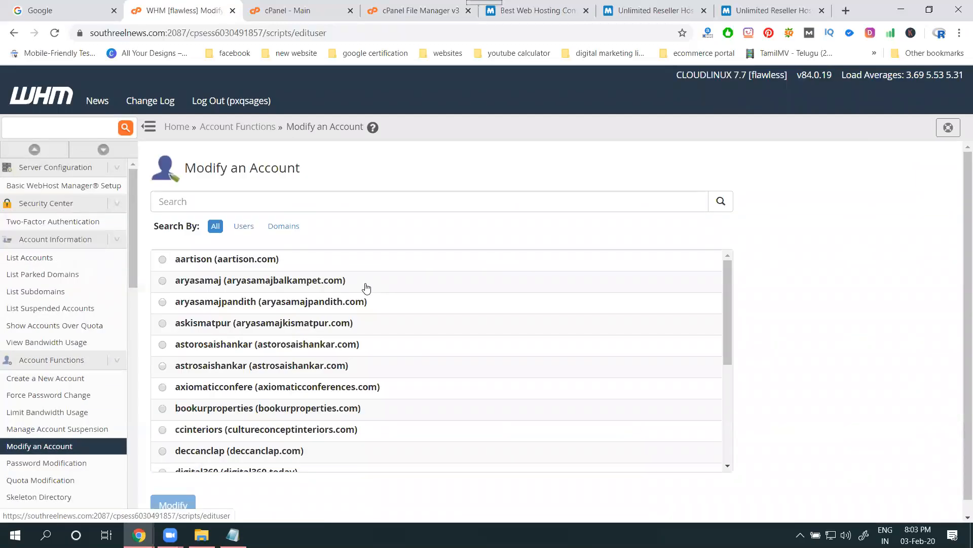
pyautogui.scroll(-3)
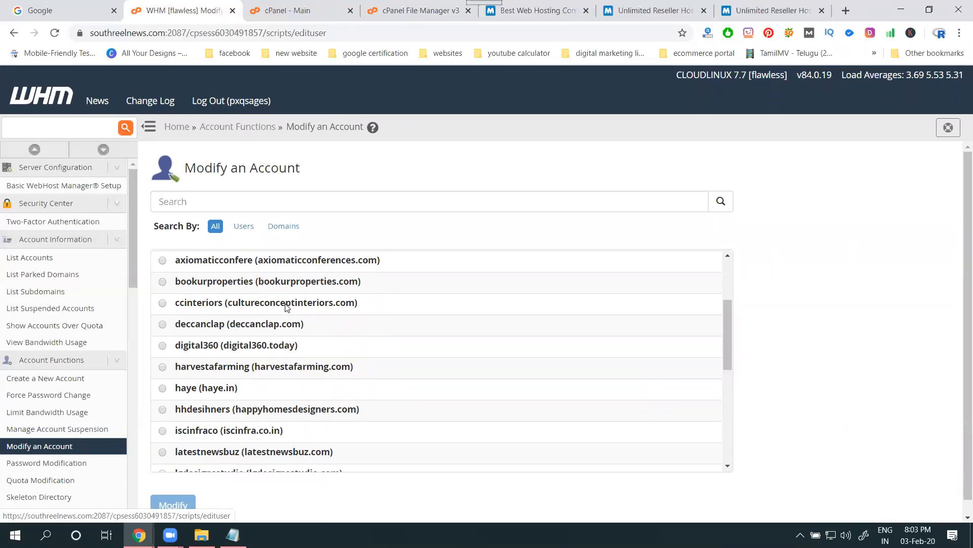
pyautogui.scroll(-3)
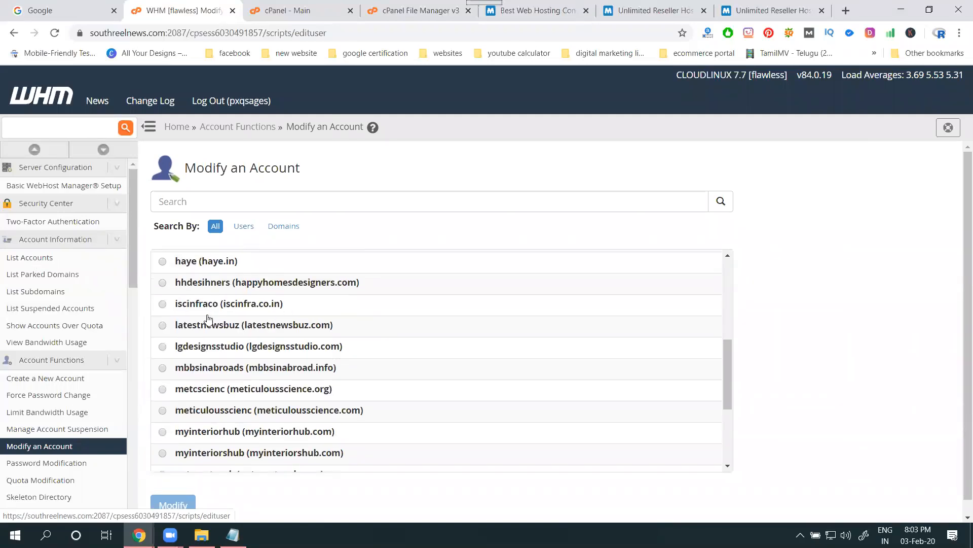
pyautogui.click(162, 260)
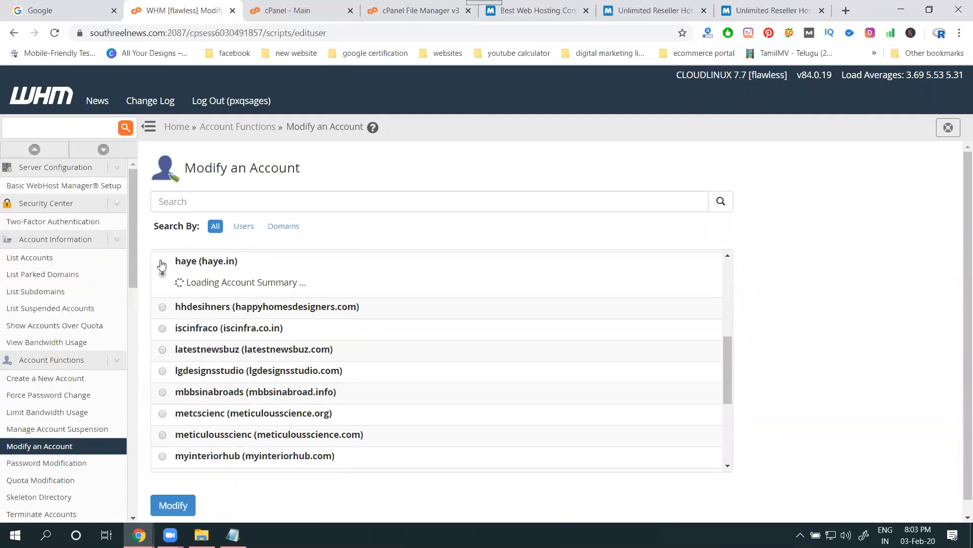
pyautogui.scroll(-3)
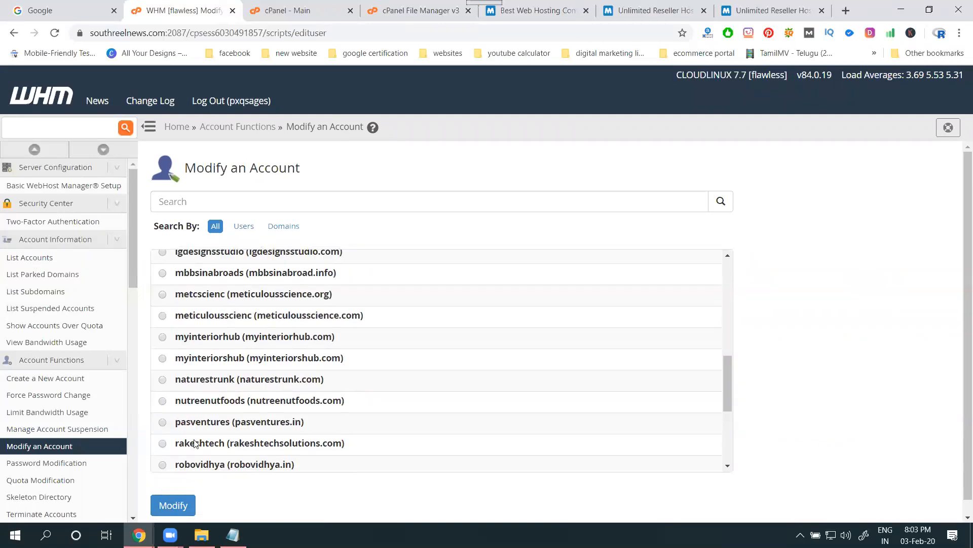
pyautogui.scroll(-3)
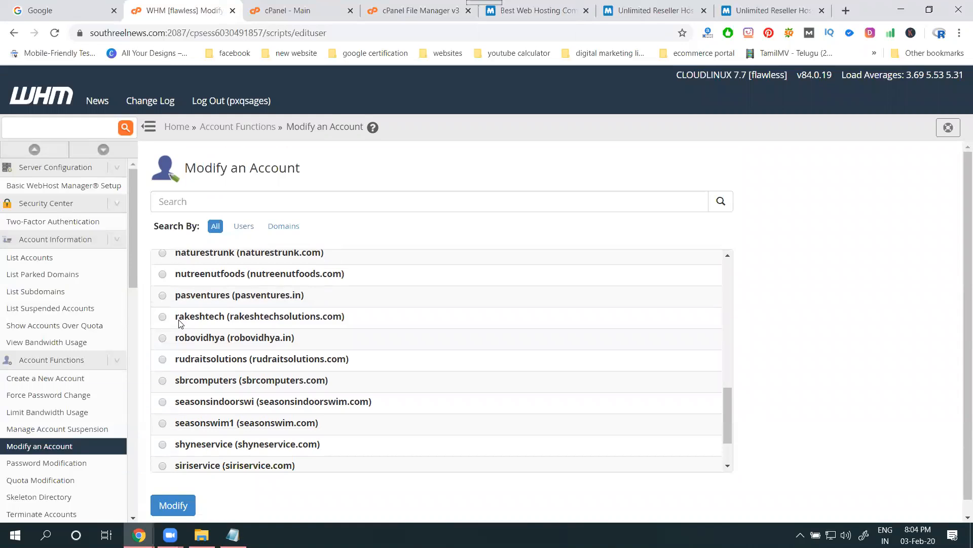
pyautogui.moveTo(162, 316)
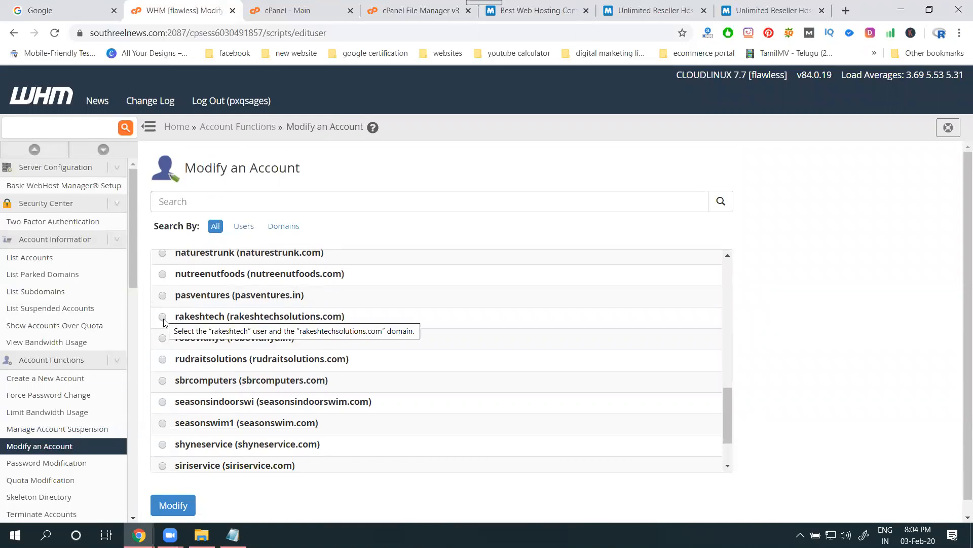
pyautogui.moveTo(167, 289)
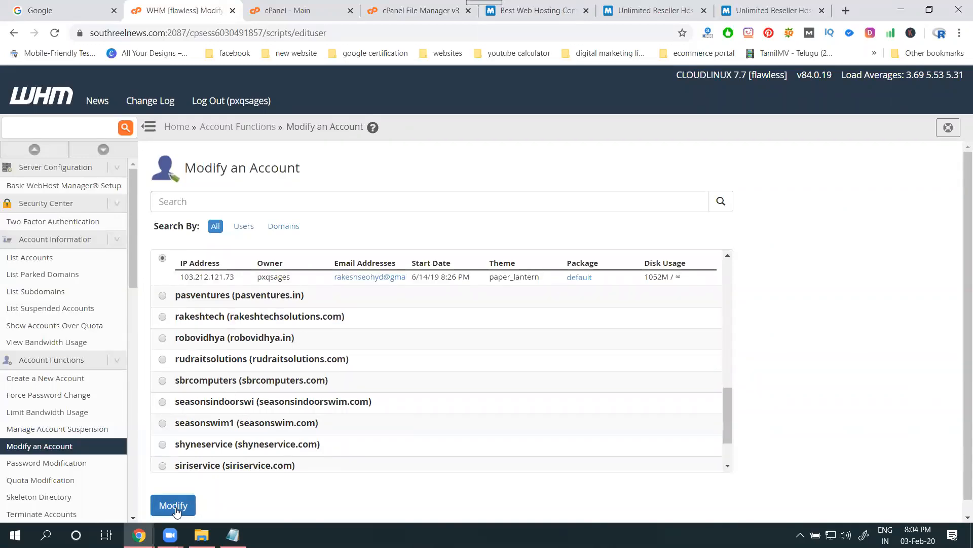
pyautogui.click(173, 505)
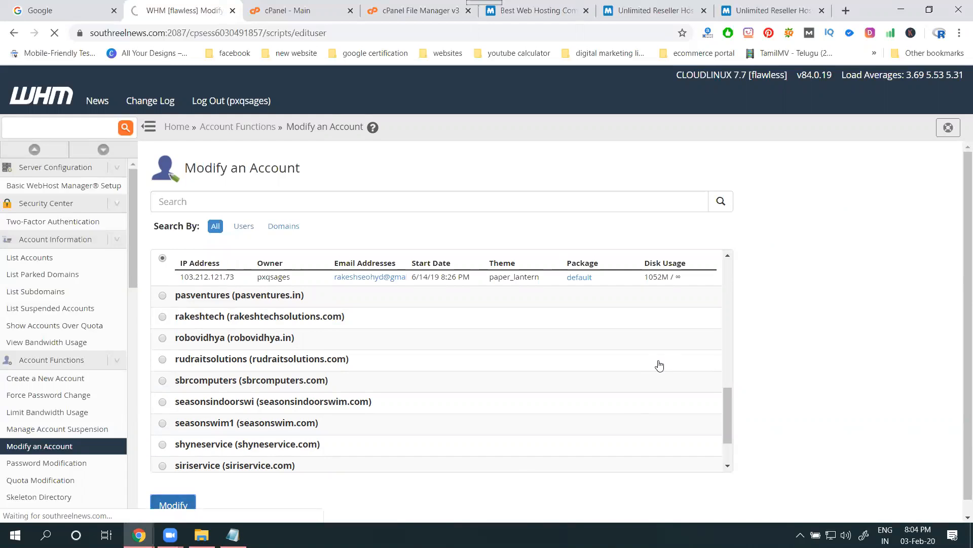
pyautogui.click(173, 504)
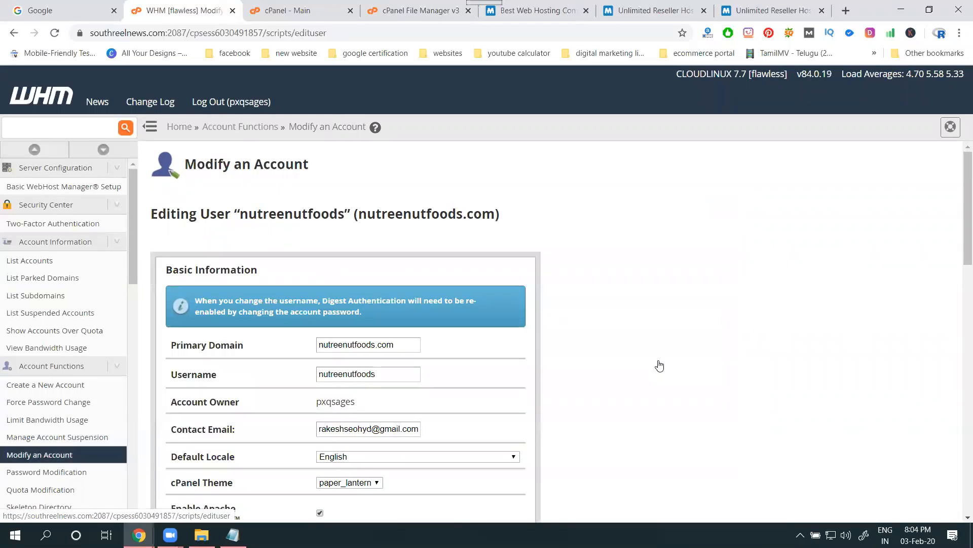
pyautogui.scroll(-3)
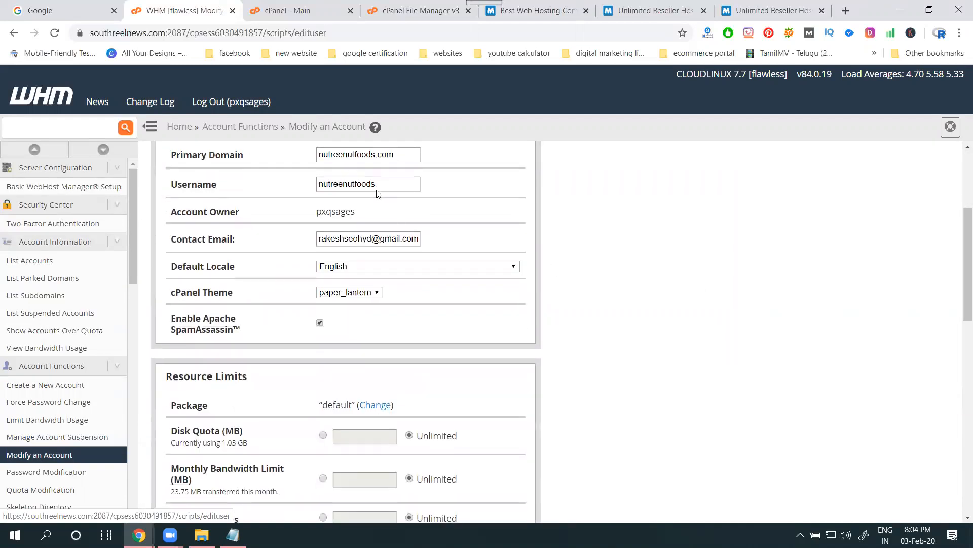
pyautogui.moveTo(366, 213)
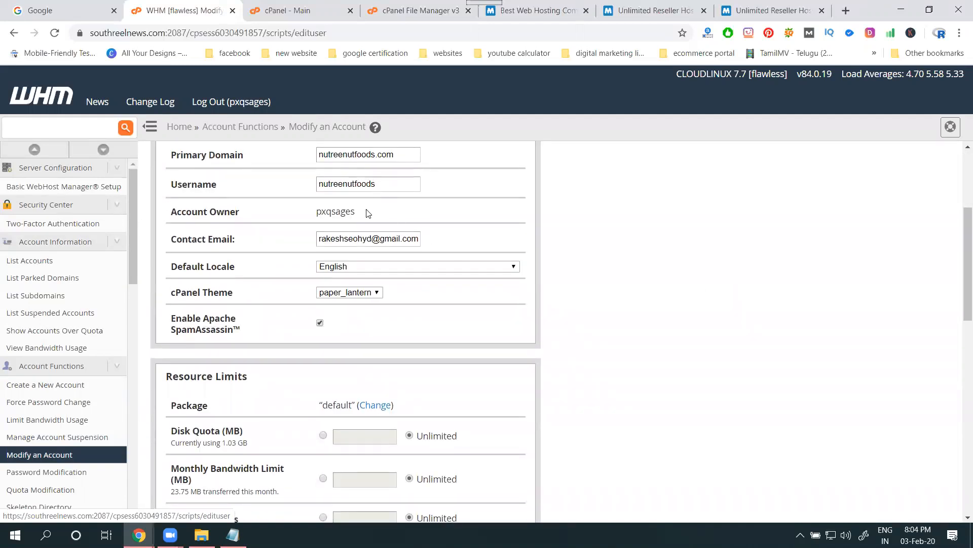
pyautogui.scroll(-3)
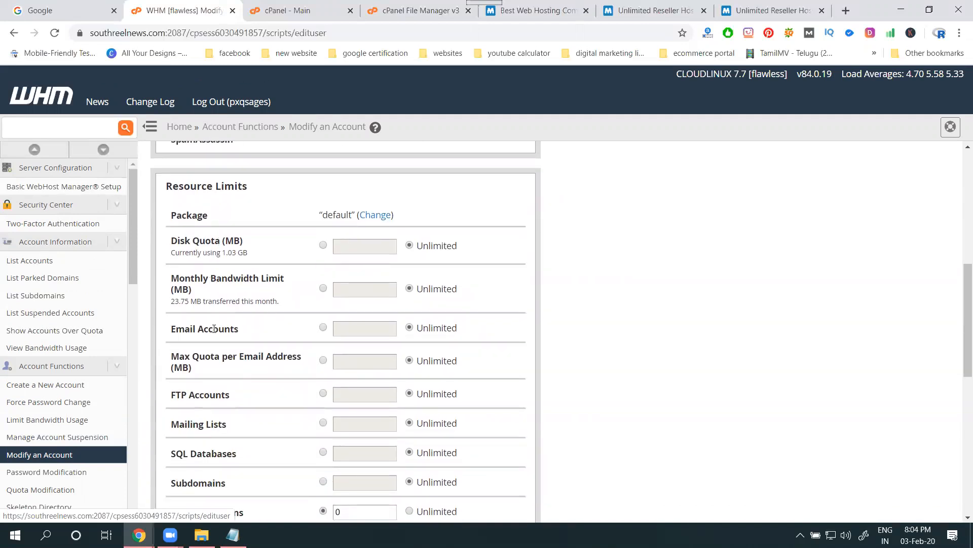
pyautogui.scroll(-3)
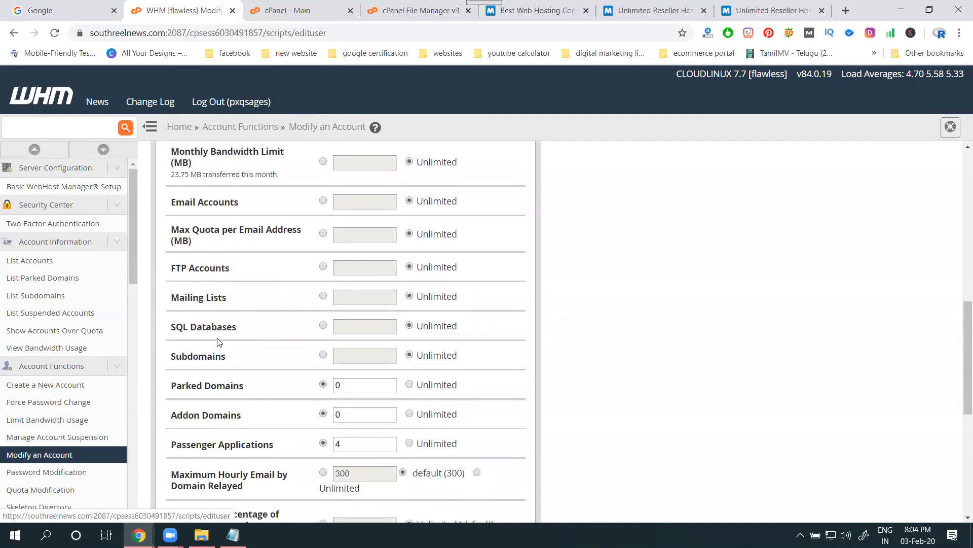
pyautogui.scroll(-3)
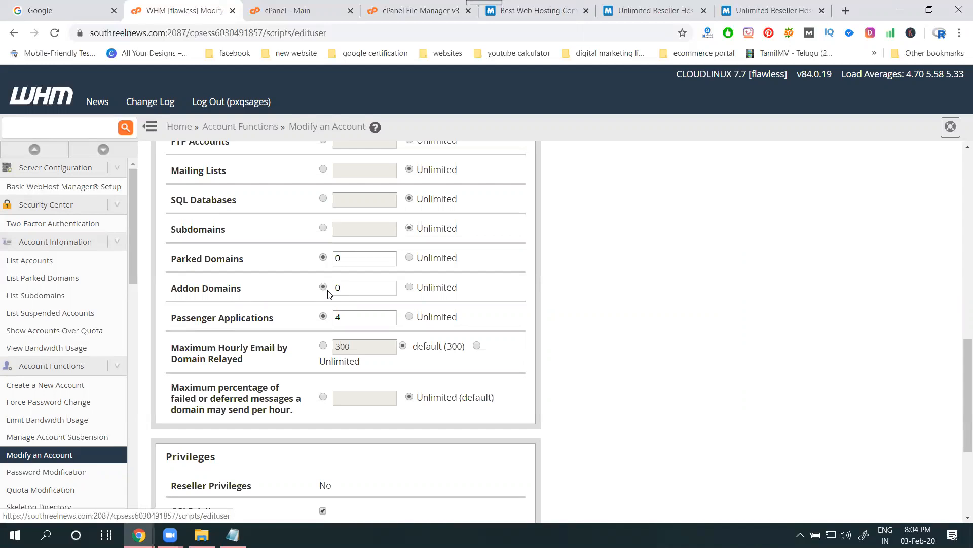
# Step: Try the Addon Domains limit at 5, set it back to 0, and continue down to the DNS settings
pyautogui.click(364, 287)
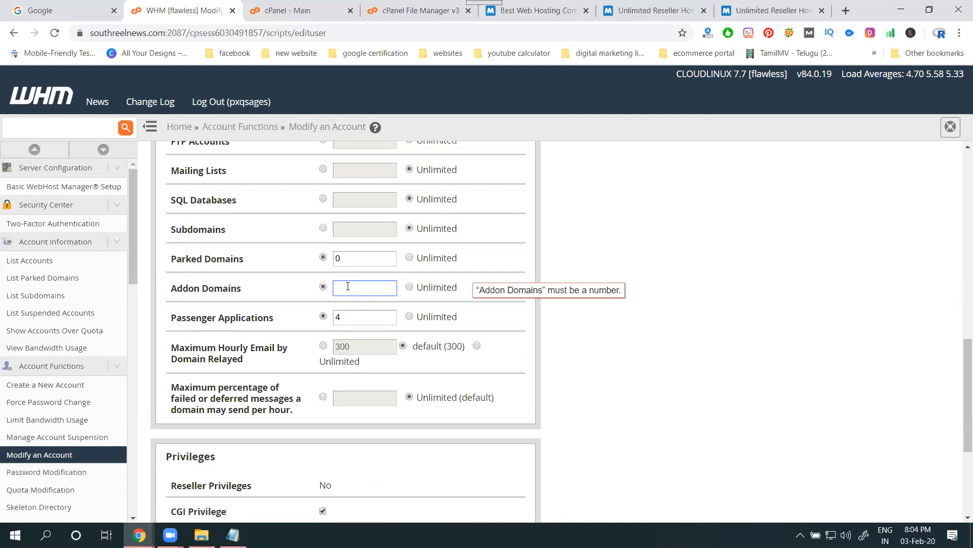
pyautogui.write('5')
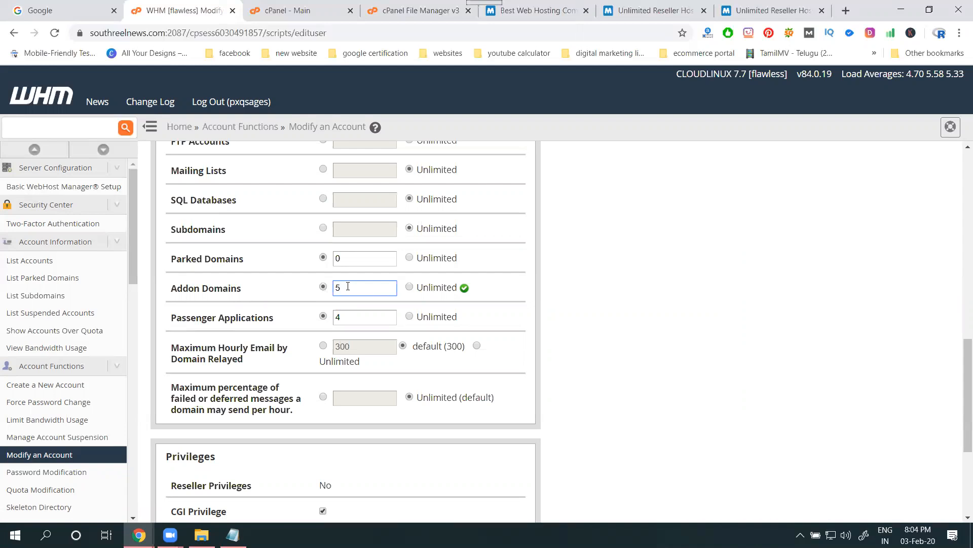
pyautogui.write('0')
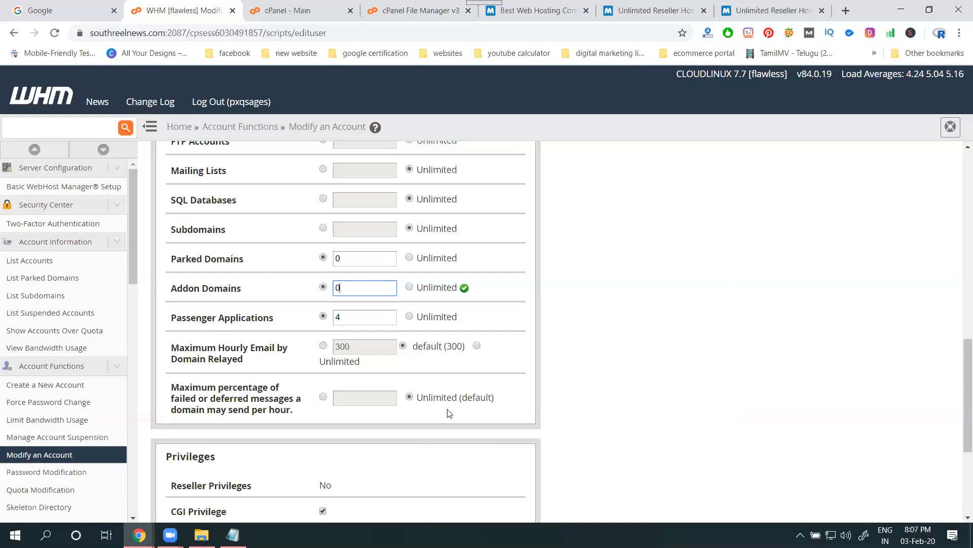
pyautogui.scroll(-3)
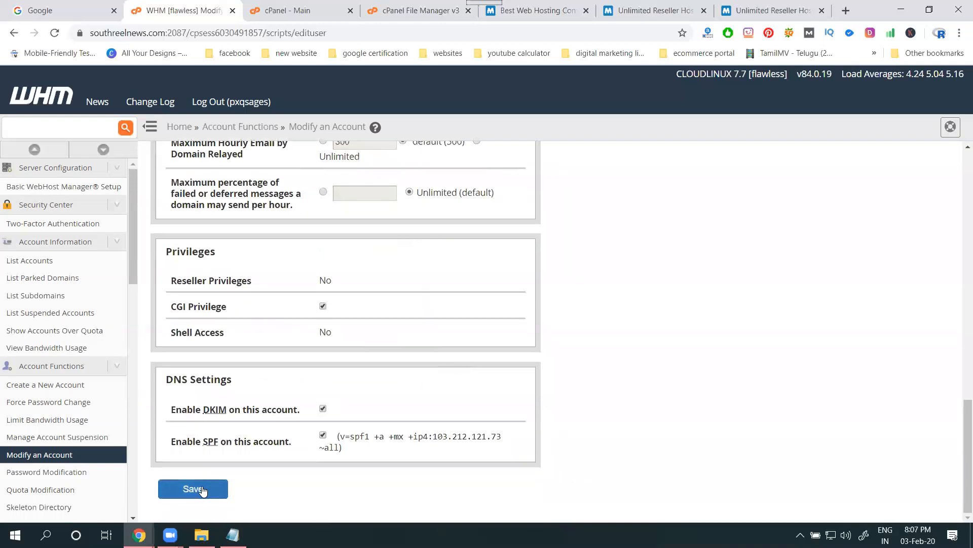
pyautogui.moveTo(267, 473)
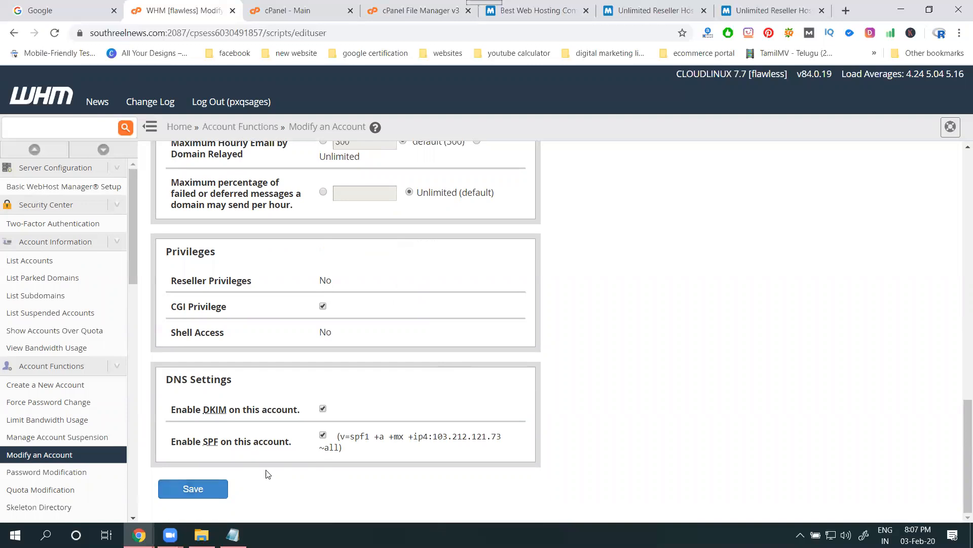